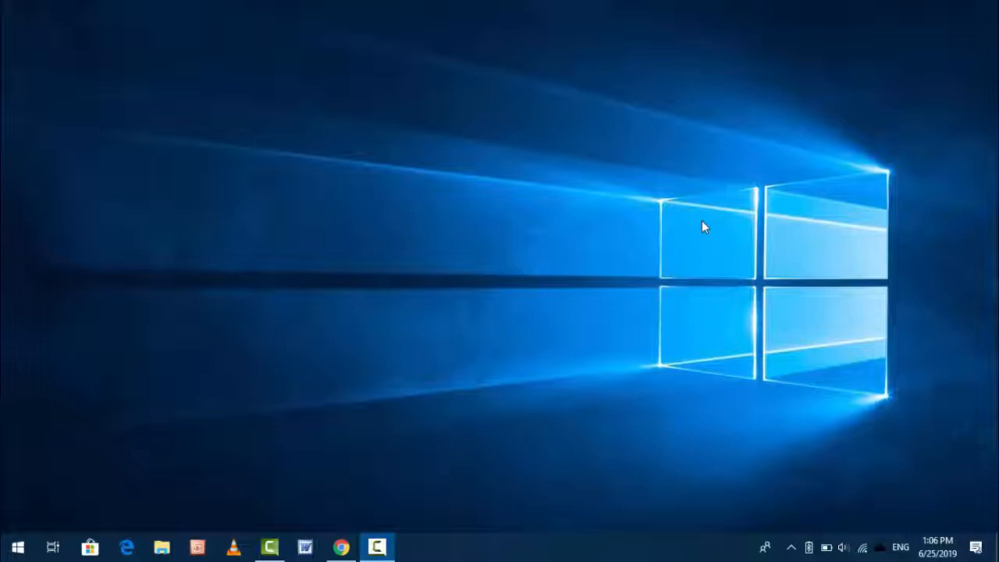
{"action": "mouse_move", "coordinate": [862, 55]}
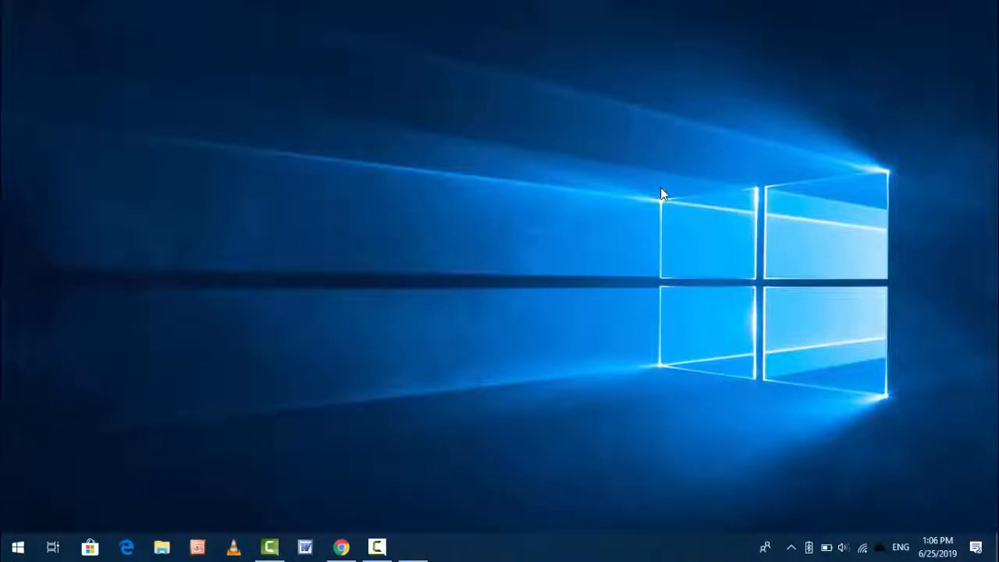
Launch the Settings app from the Start menu
{"action": "left_click", "coordinate": [412, 546]}
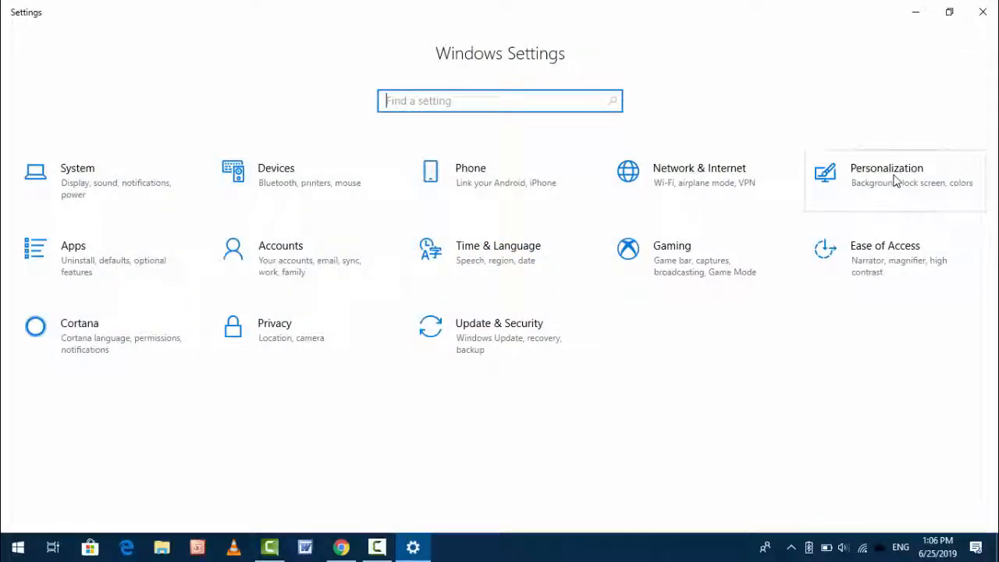
Go to Personalization > Taskbar, showing the 'Show badges on taskbar buttons' option set to On
{"action": "left_click", "coordinate": [887, 175]}
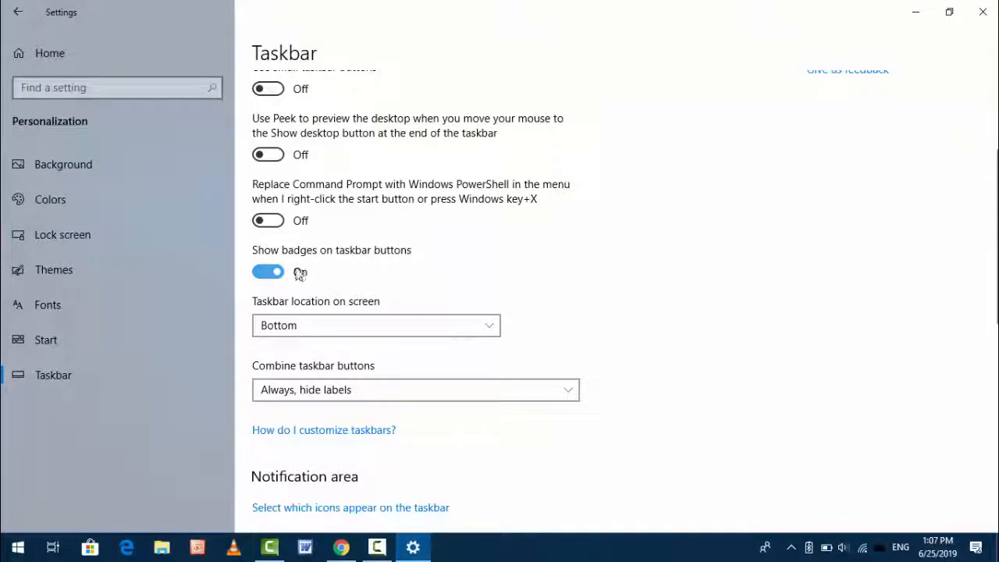
Flip 'Show badges on taskbar buttons' Off and back On, leaving it On
{"action": "left_click", "coordinate": [268, 272]}
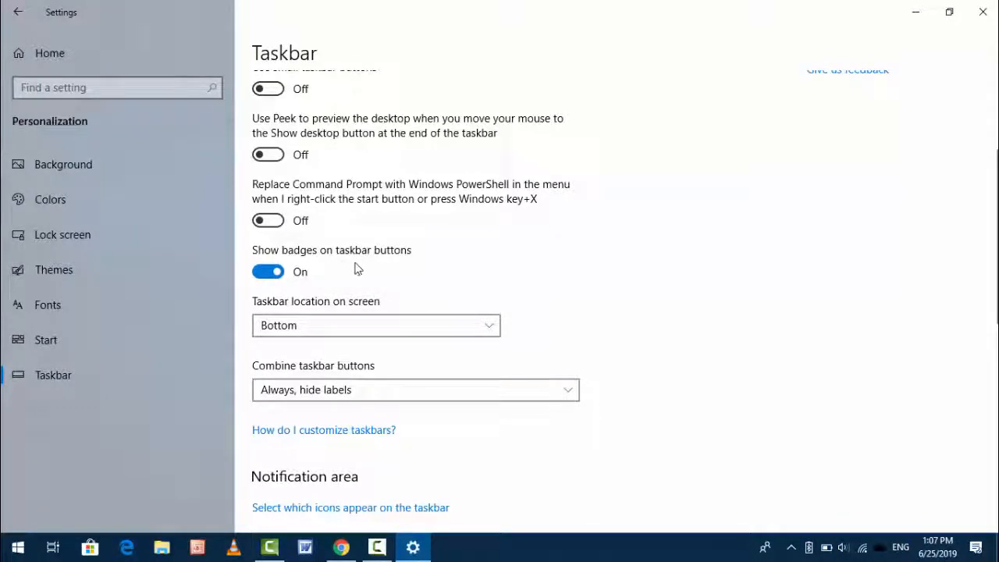
{"action": "left_click", "coordinate": [268, 271]}
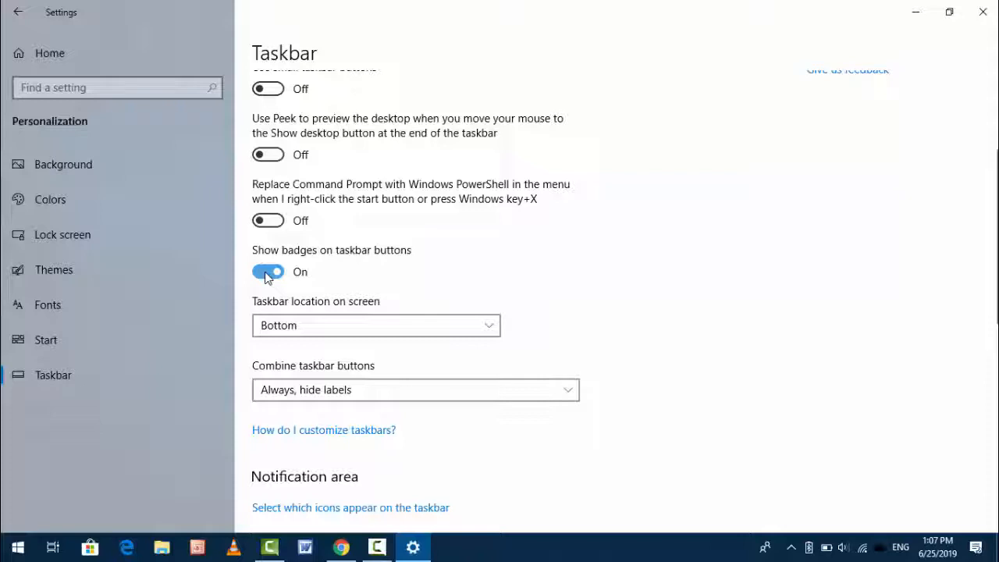
{"action": "left_click", "coordinate": [268, 271]}
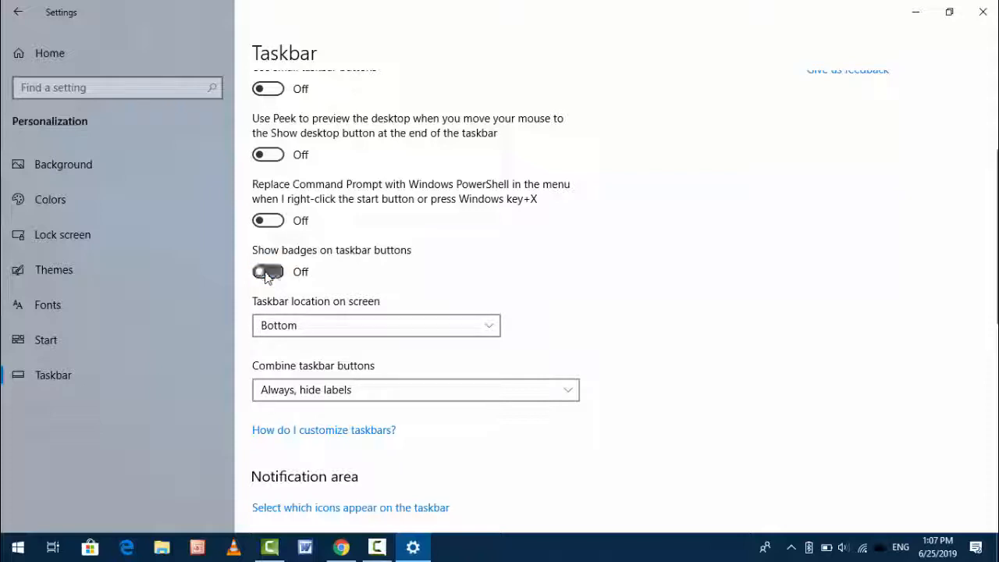
{"action": "left_click", "coordinate": [269, 272]}
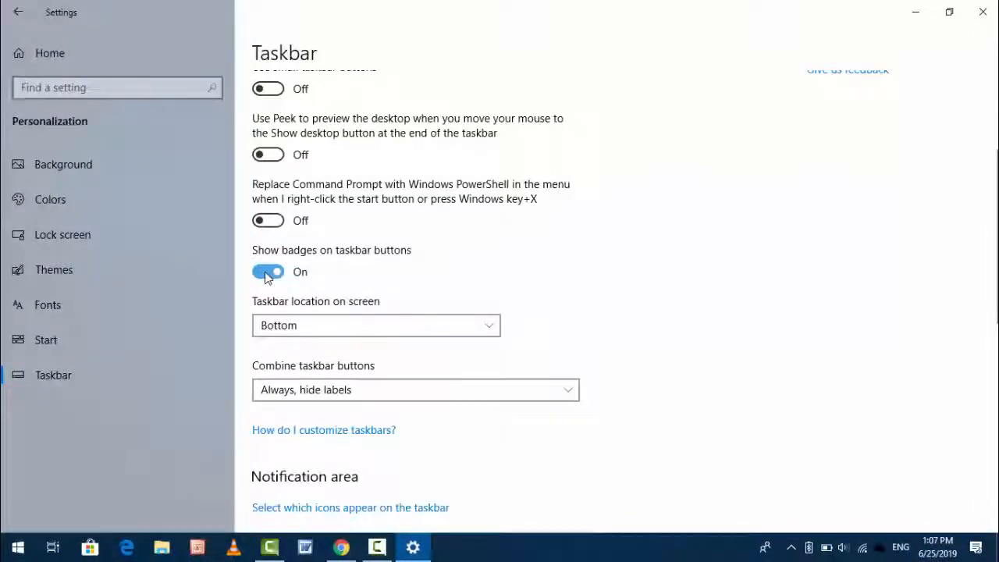
{"action": "left_click", "coordinate": [268, 272]}
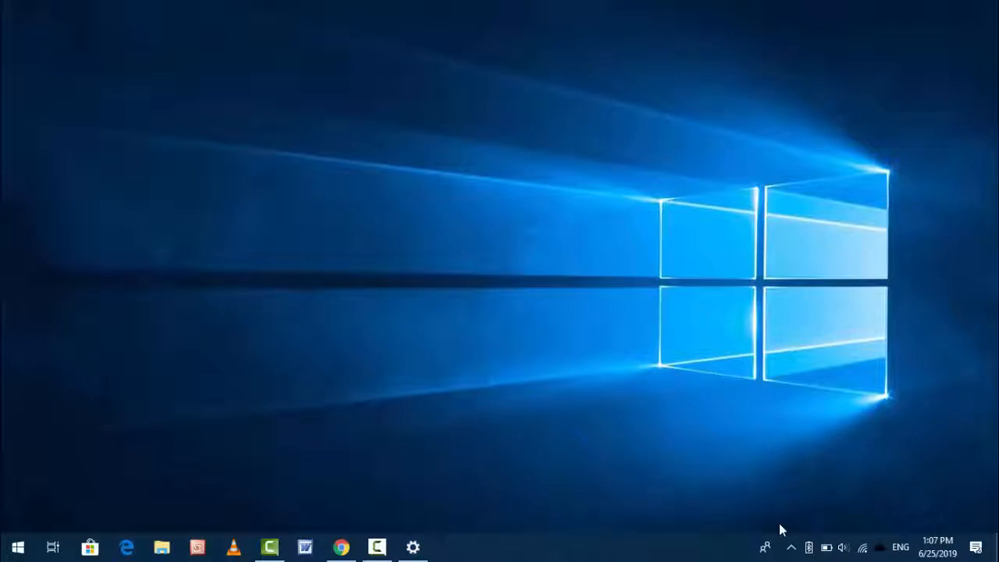
{"action": "mouse_move", "coordinate": [971, 539]}
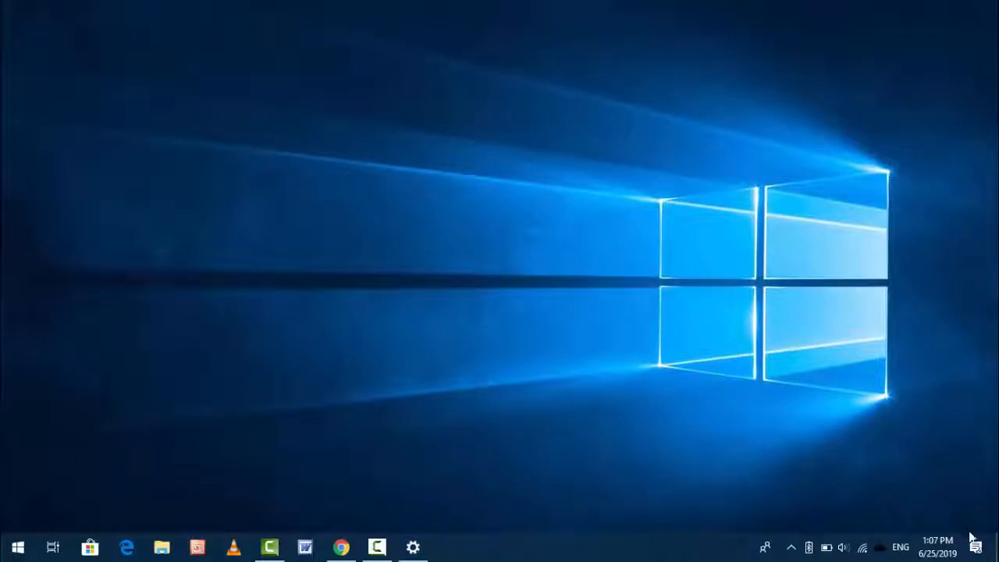
{"action": "mouse_move", "coordinate": [976, 547]}
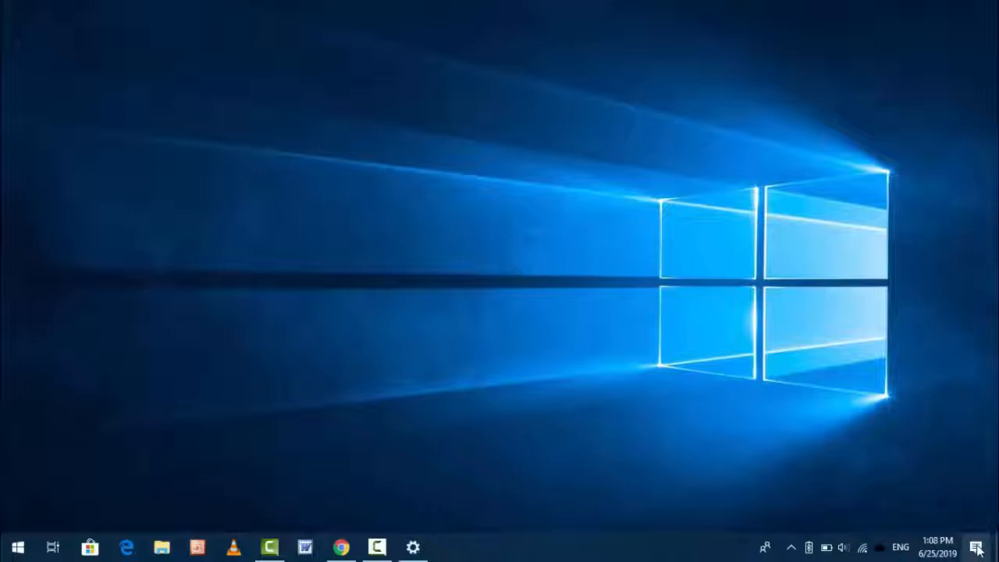
{"action": "right_click", "coordinate": [977, 548]}
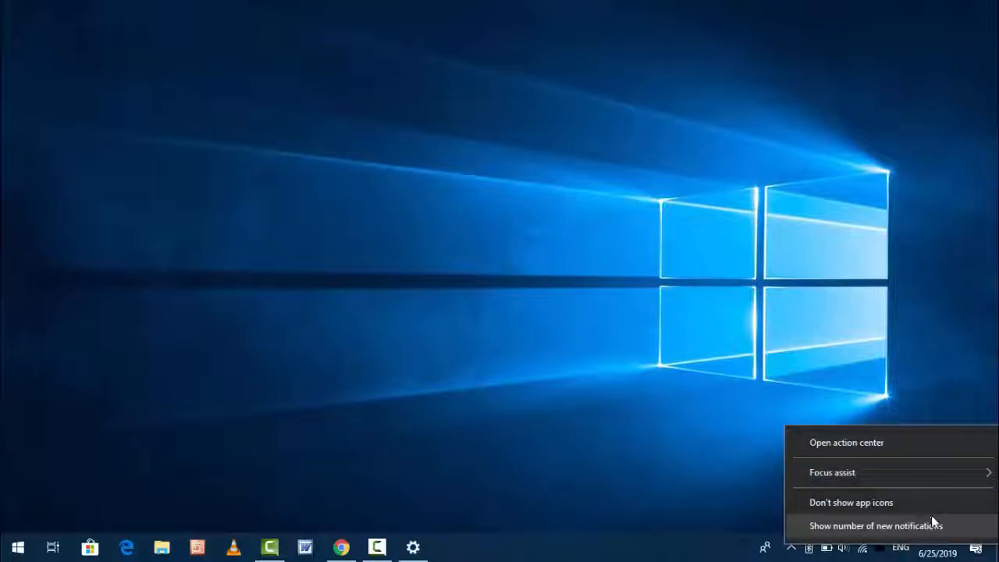
{"action": "mouse_move", "coordinate": [929, 512]}
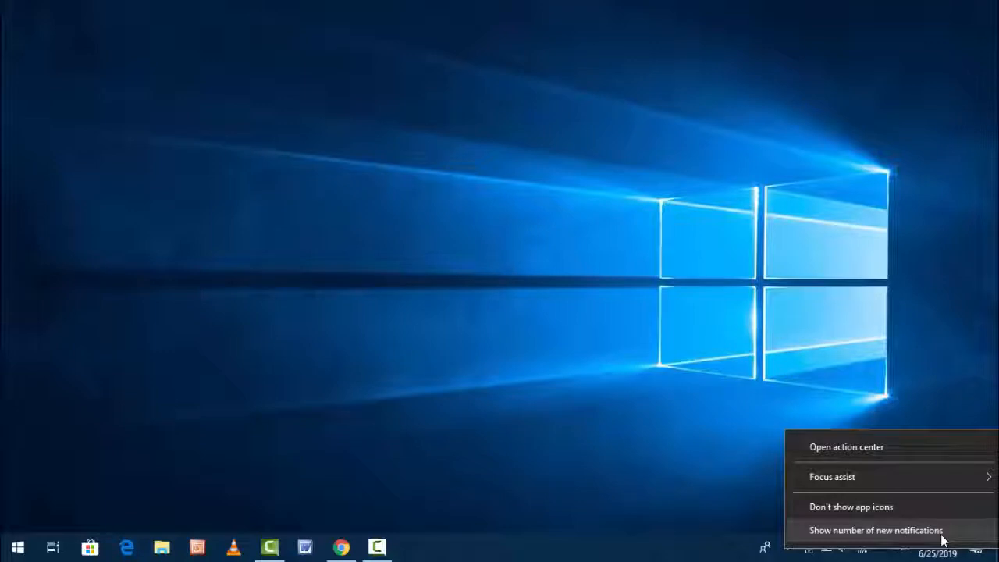
{"action": "mouse_move", "coordinate": [851, 505]}
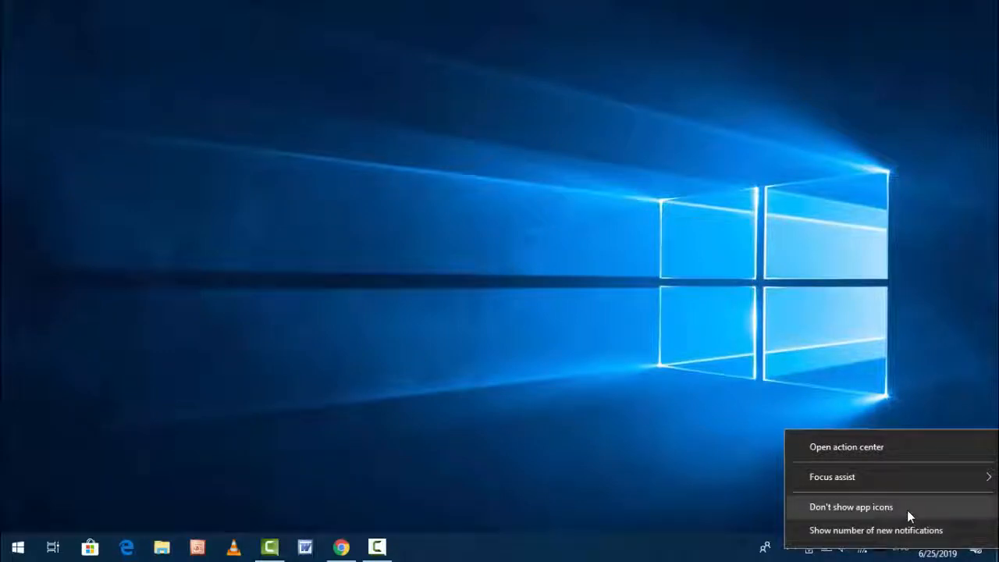
{"action": "mouse_move", "coordinate": [862, 538]}
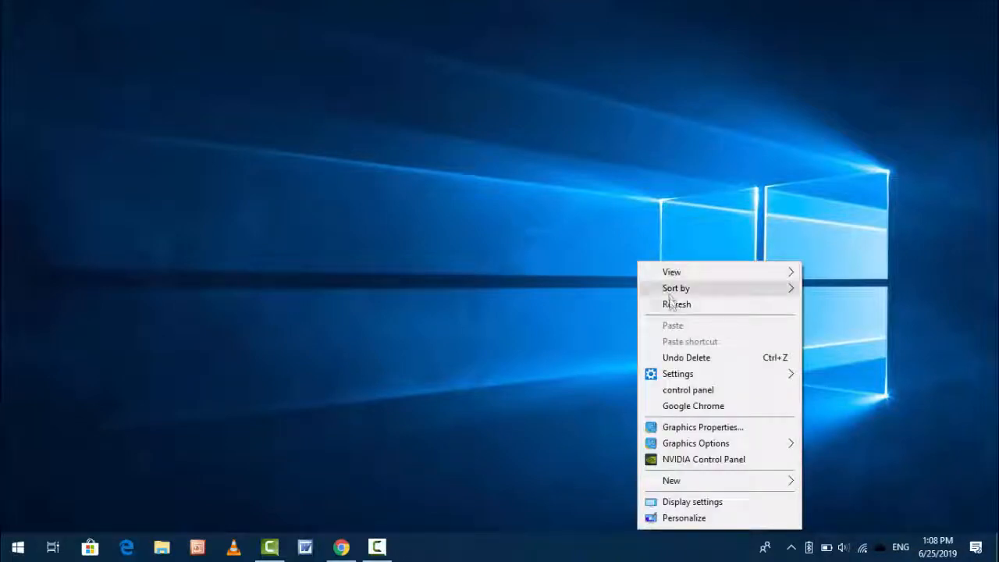
{"action": "left_click", "coordinate": [678, 305]}
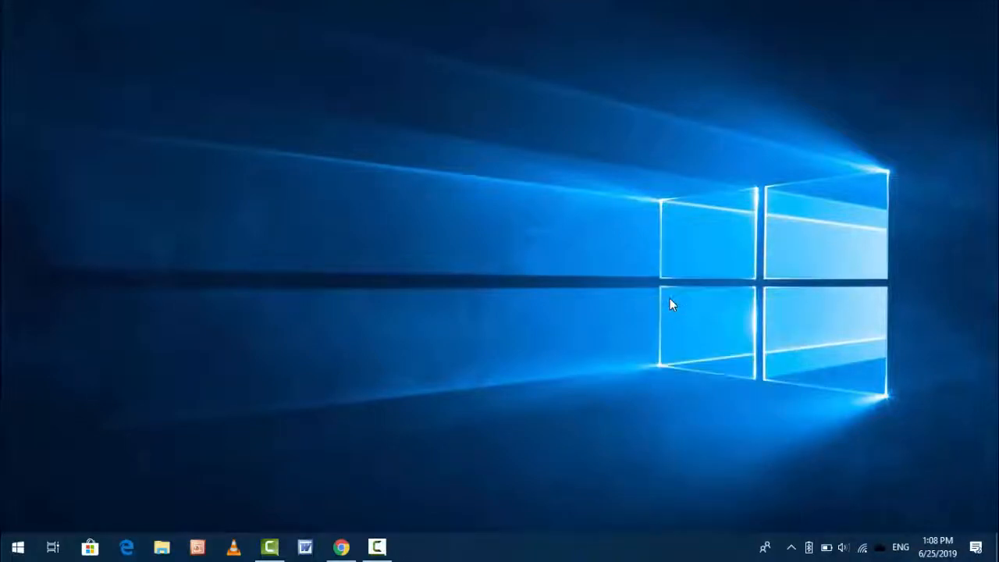